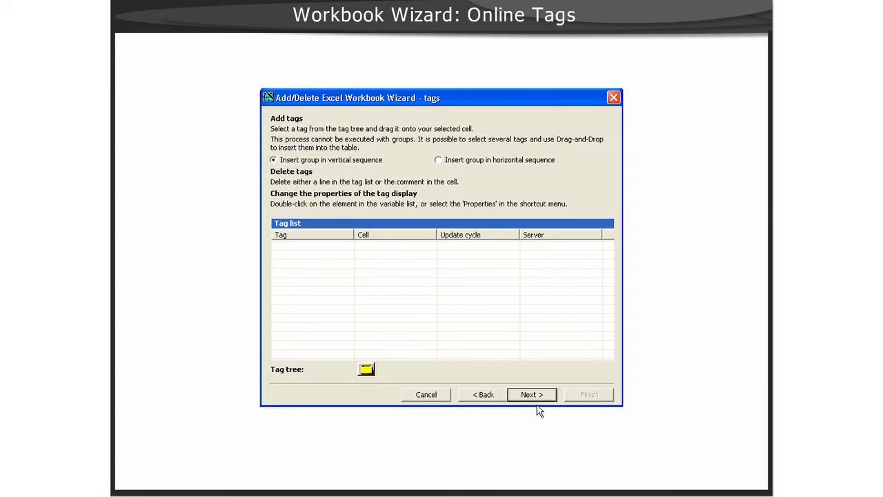
mouse_move(370, 381)
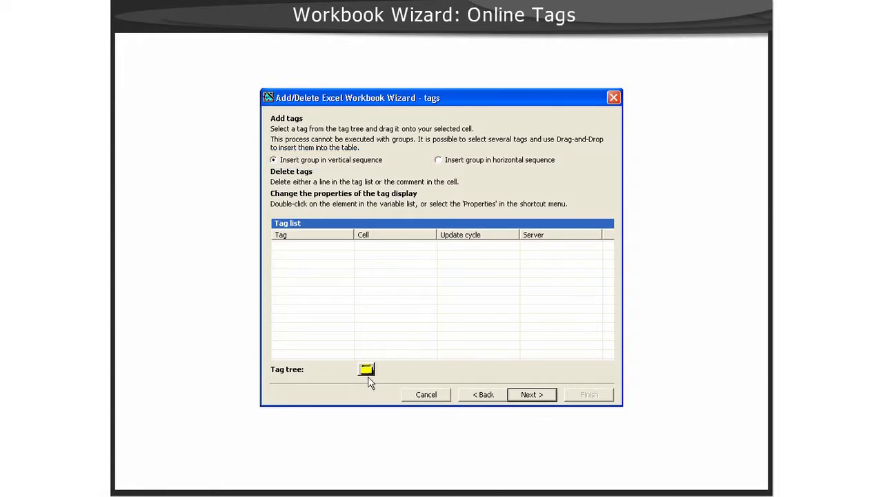
- Start the Excel Workbook Wizard from the DataMonitor menu targeting the current workbook Book1
click(367, 370)
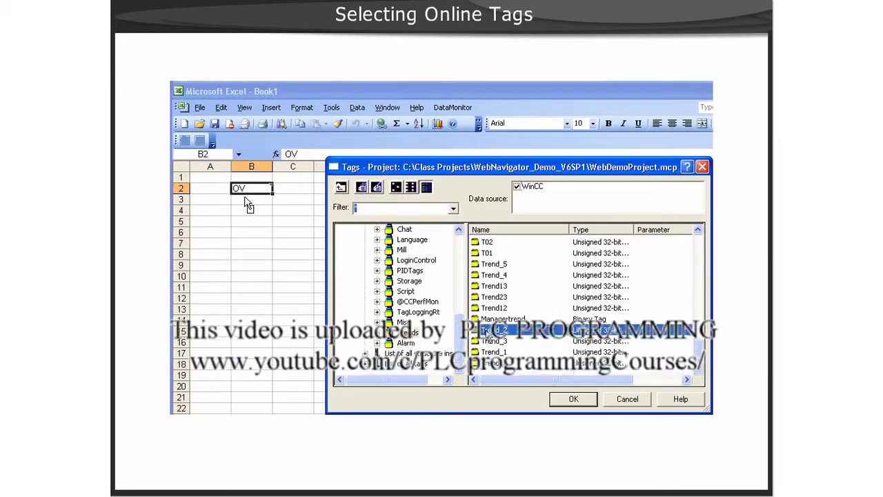
click(494, 330)
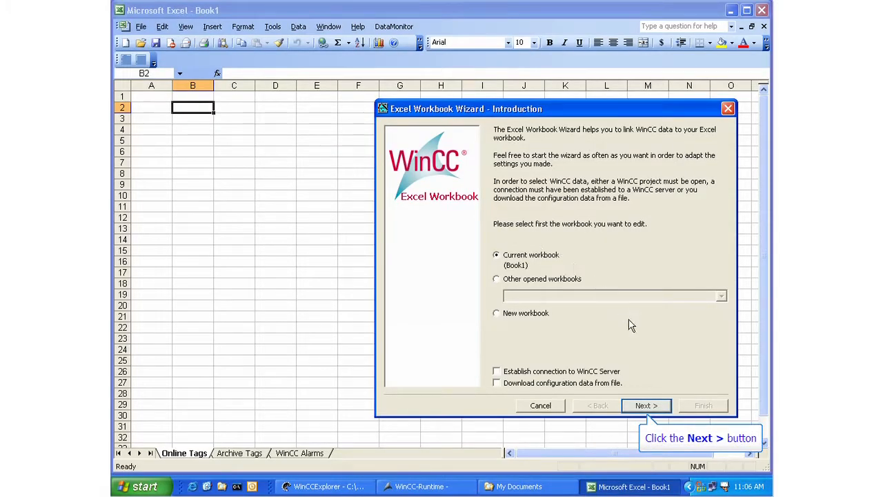
- Choose 'Insert group in horizontal sequence' on the tags step and bring up the project tag tree
click(646, 405)
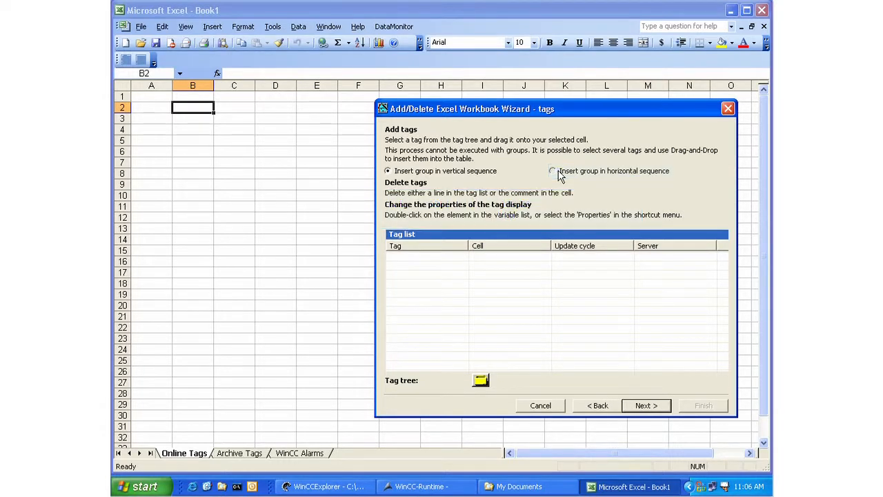
click(552, 172)
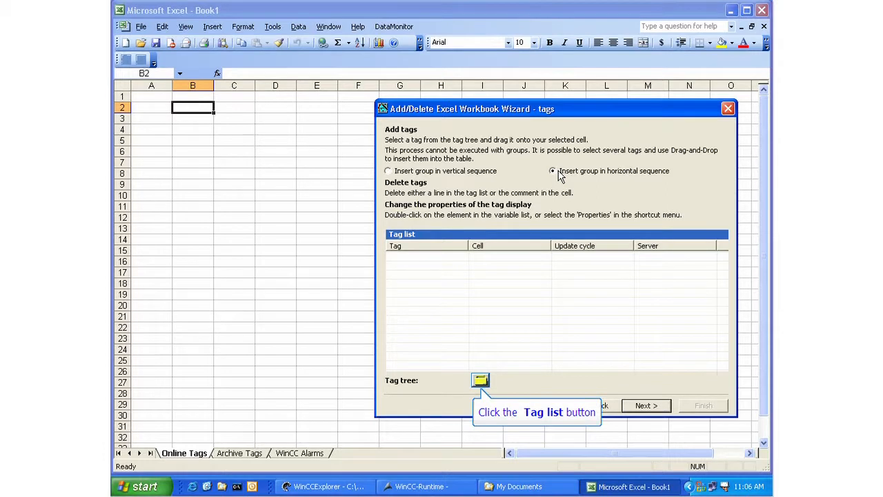
click(553, 172)
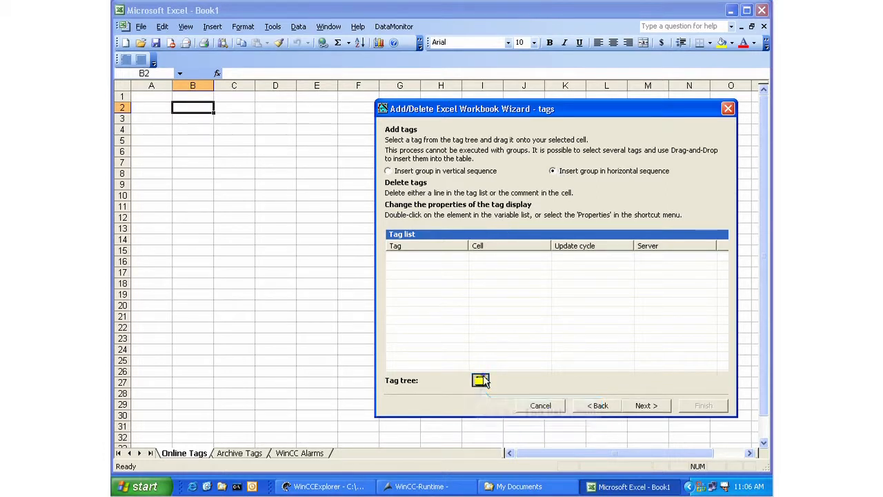
click(480, 380)
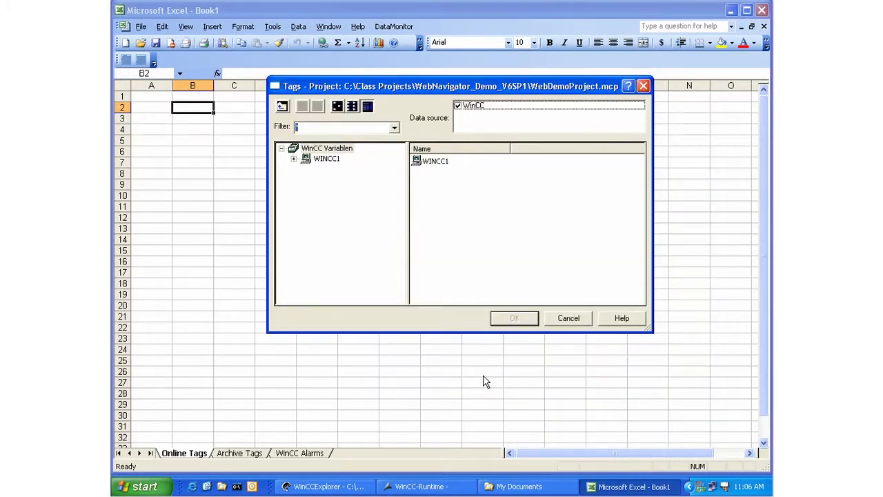
- Expand WINCC1 and Internal tags and list the Trends group's tags
click(326, 157)
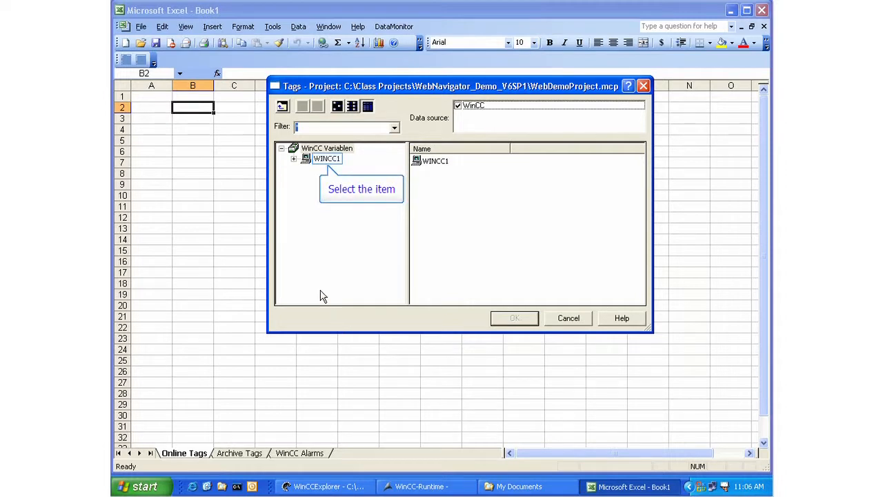
click(294, 158)
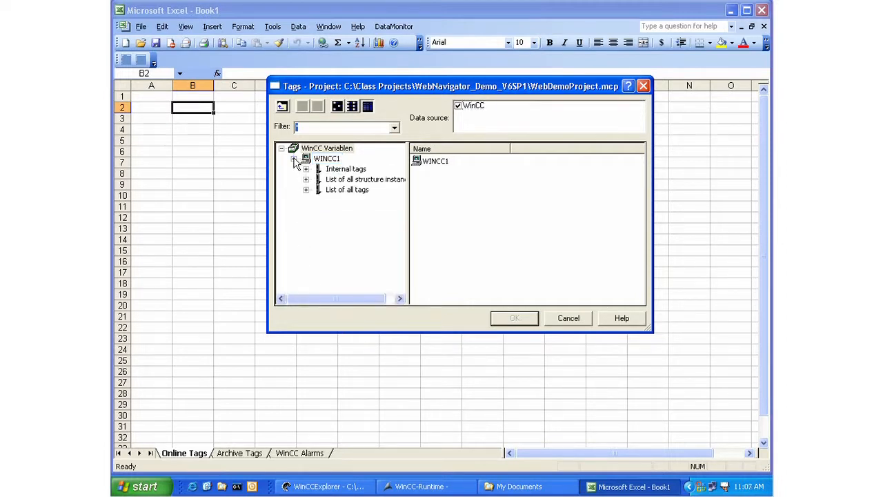
click(294, 157)
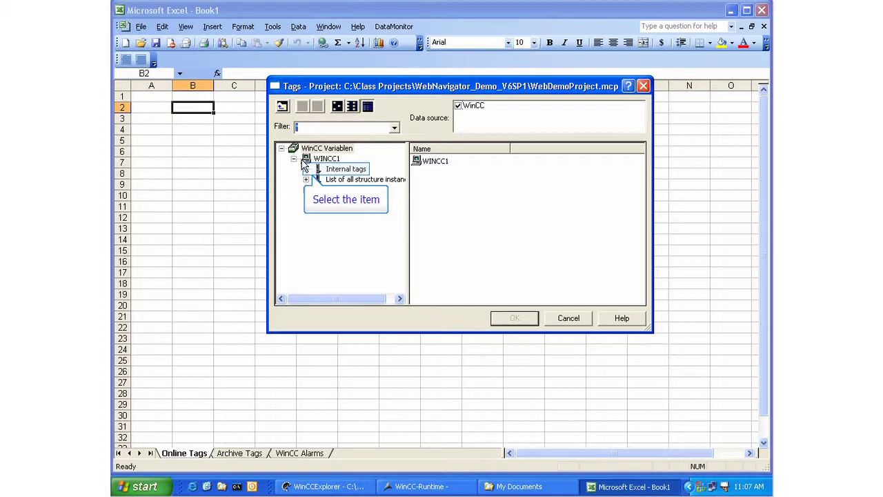
click(318, 168)
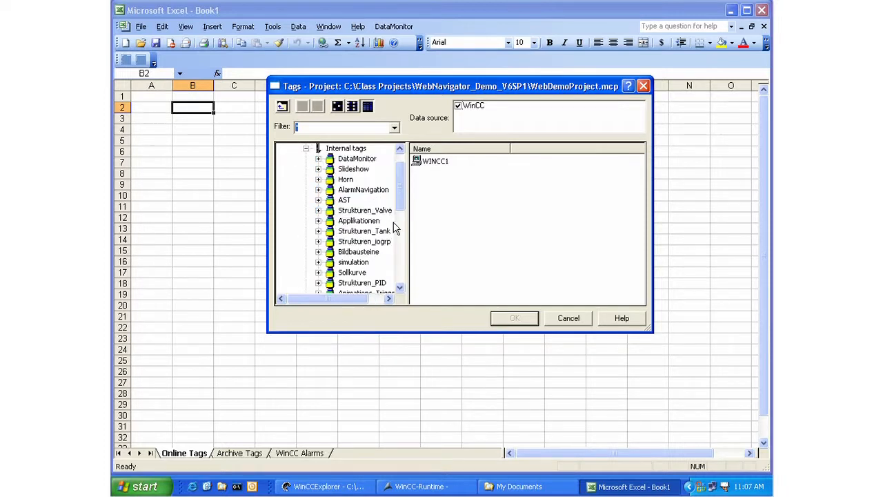
scroll(down, 3)
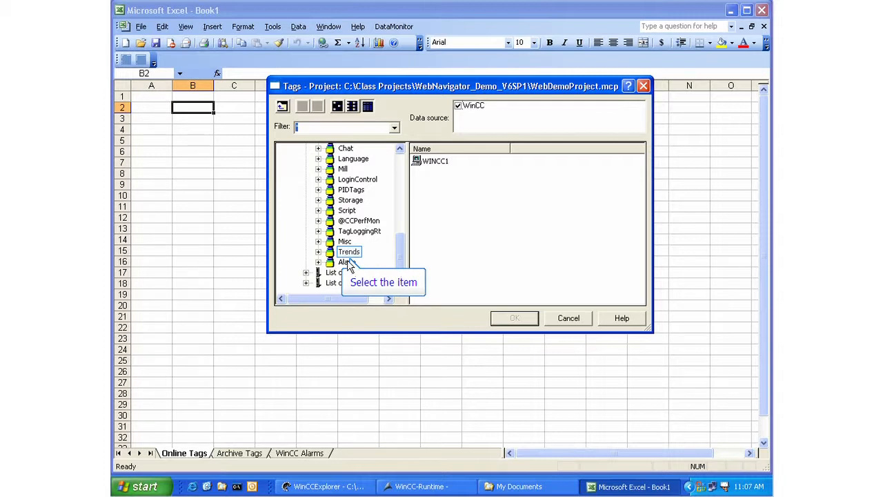
click(347, 251)
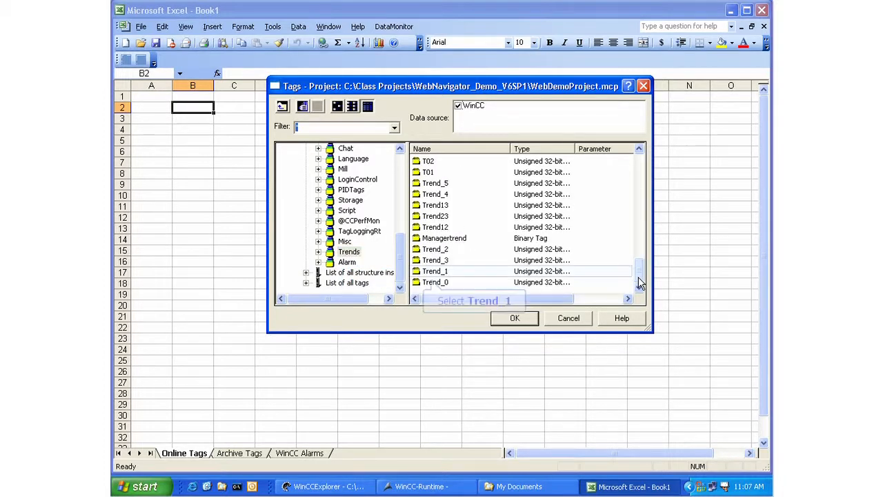
- Place Trend_1, Trend_2 and Trend_3 into cells B2, B3 and B4 and confirm the selection
click(435, 271)
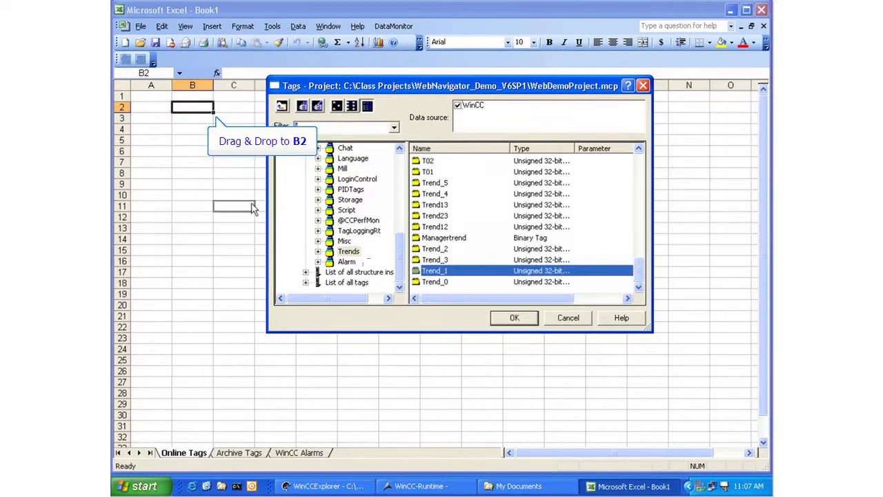
drag(435, 271, 193, 107)
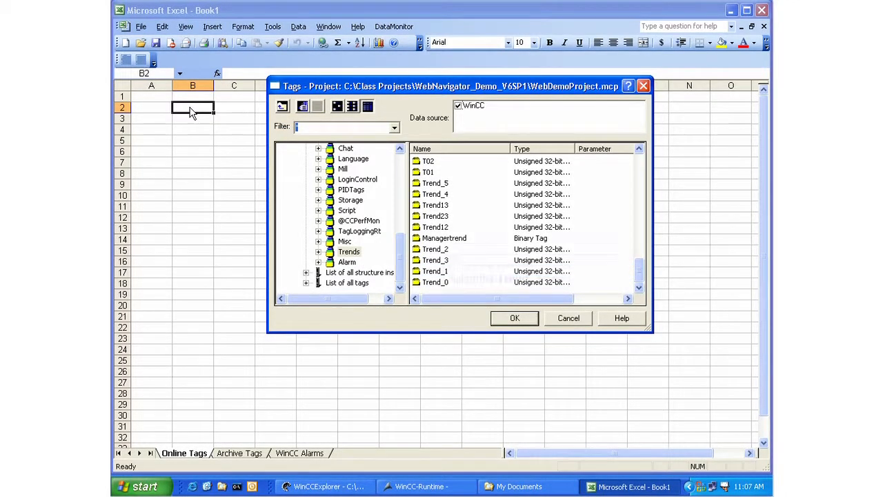
click(435, 249)
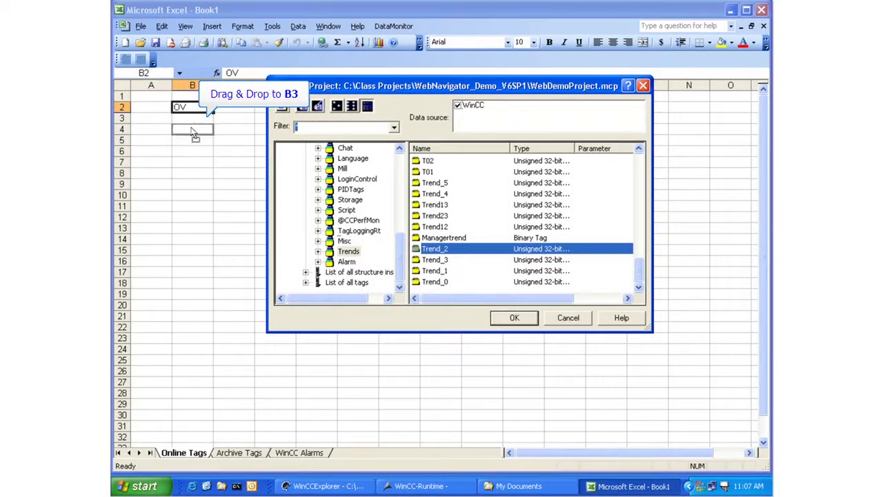
click(193, 119)
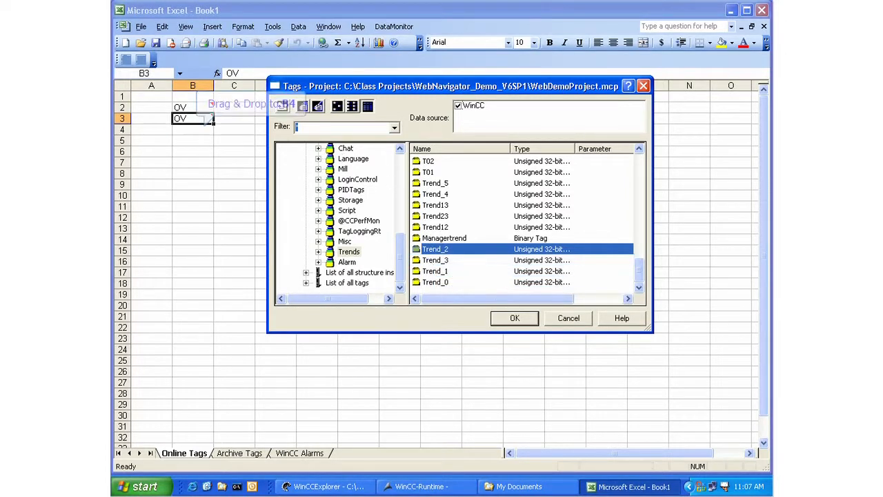
click(436, 259)
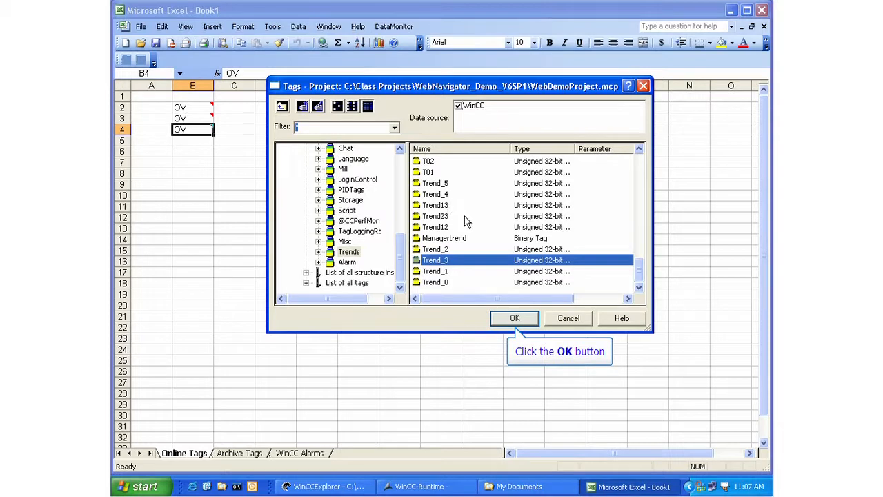
click(515, 318)
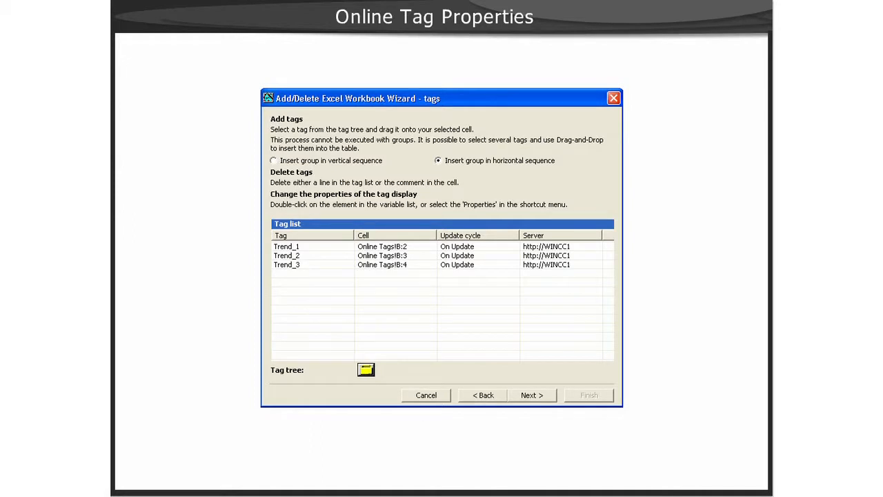
- Bring up Trend_1's tag properties showing cell B2, On Update refresh, time stamp and quality code
double_click(287, 246)
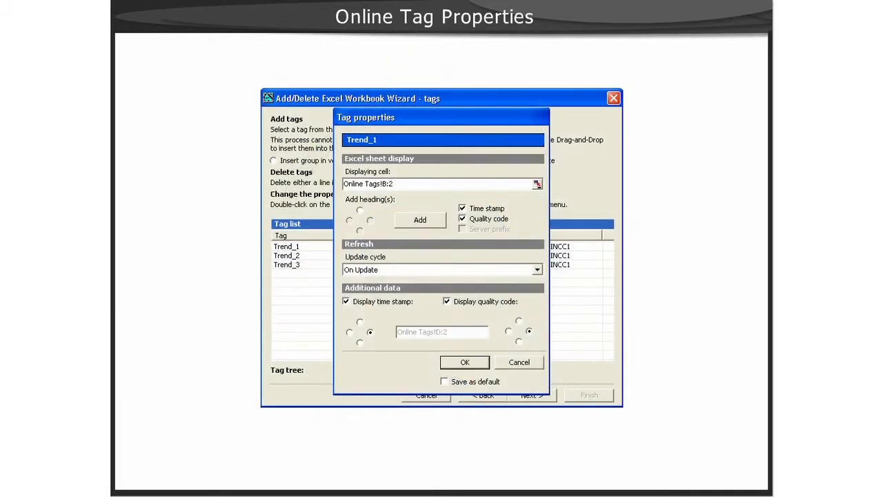